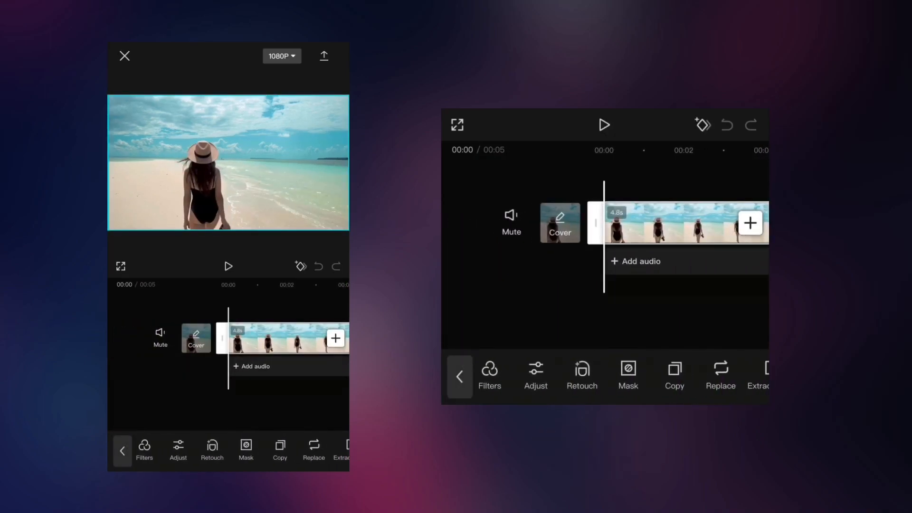
Add a frozen still frame at the end of the beach clip, stretching the project to 11 seconds
{"action": "scroll", "scroll_direction": "right", "scroll_amount": 3}
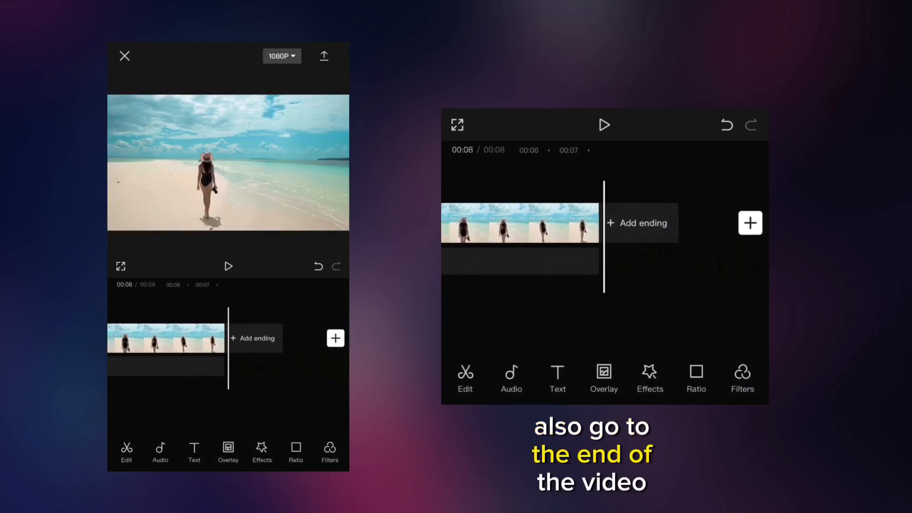
{"action": "left_click", "coordinate": [165, 338]}
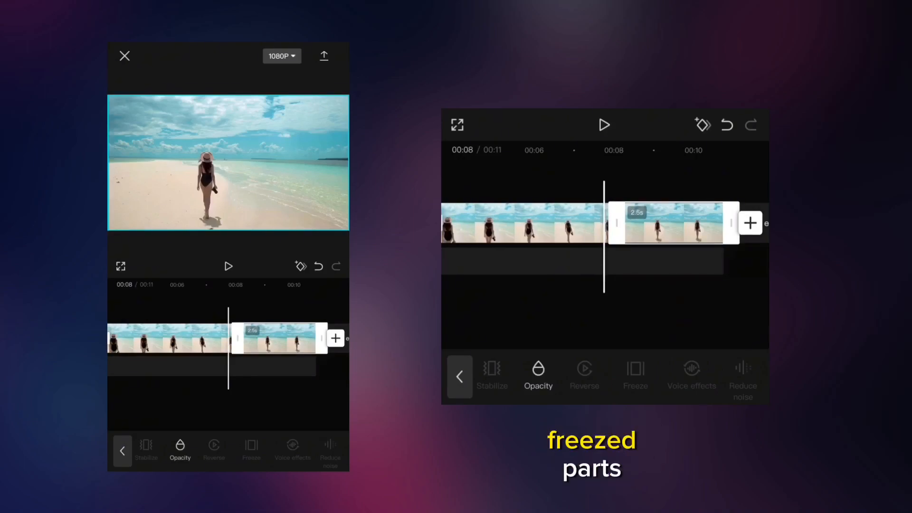
Trim the opening frozen segment to 2.0 seconds
{"action": "left_click", "coordinate": [123, 450]}
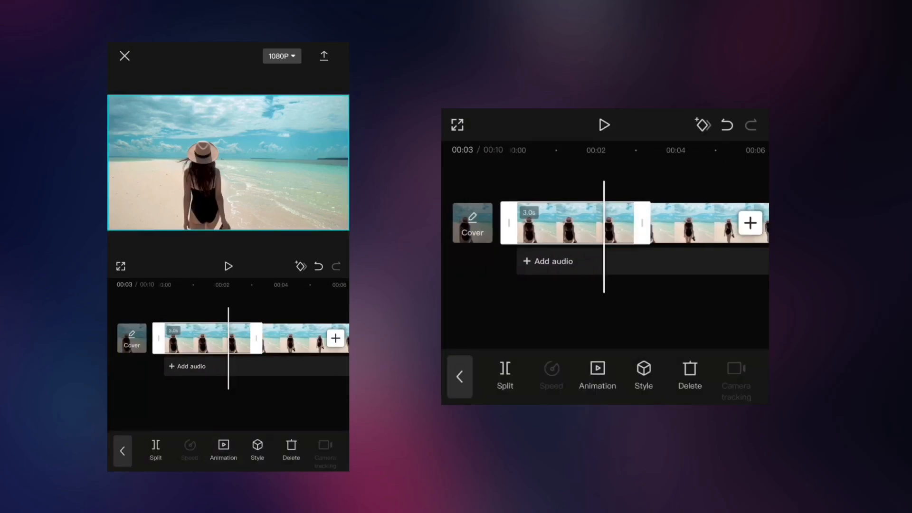
{"action": "left_click_drag", "start_coordinate": [639, 222], "coordinate": [625, 222]}
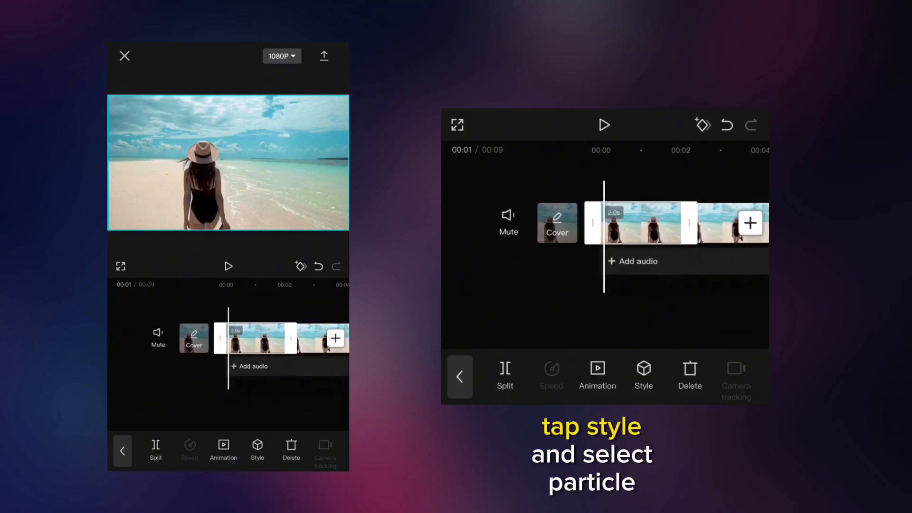
Apply the Particles Dissipate style to the 2-second opening freeze and preview it
{"action": "left_click", "coordinate": [643, 376]}
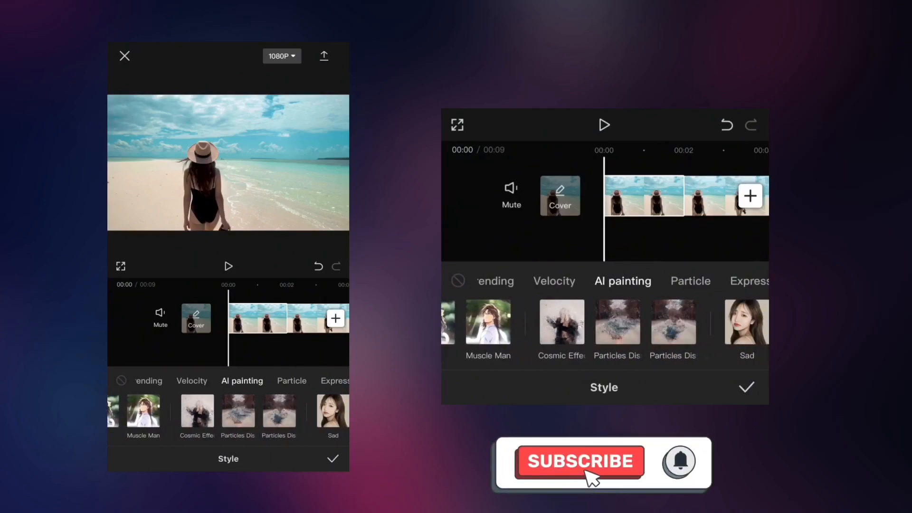
{"action": "left_click", "coordinate": [603, 322]}
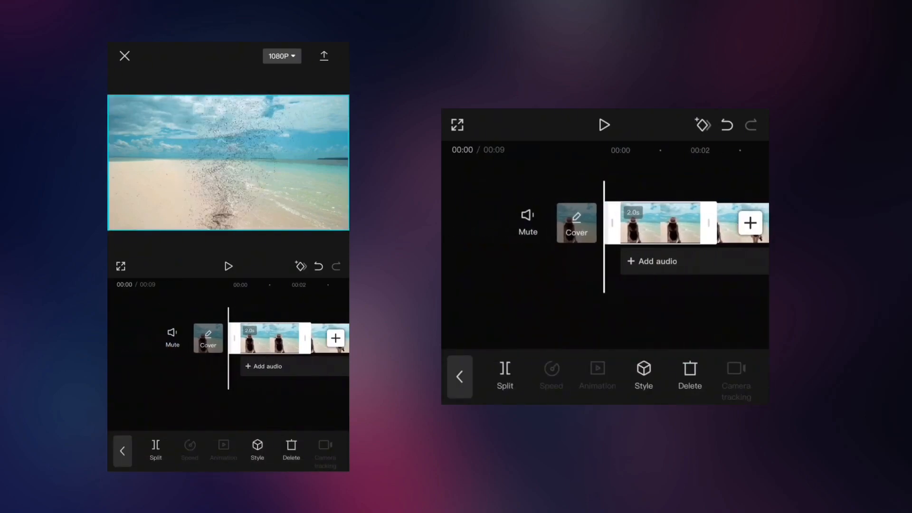
{"action": "left_click", "coordinate": [228, 266]}
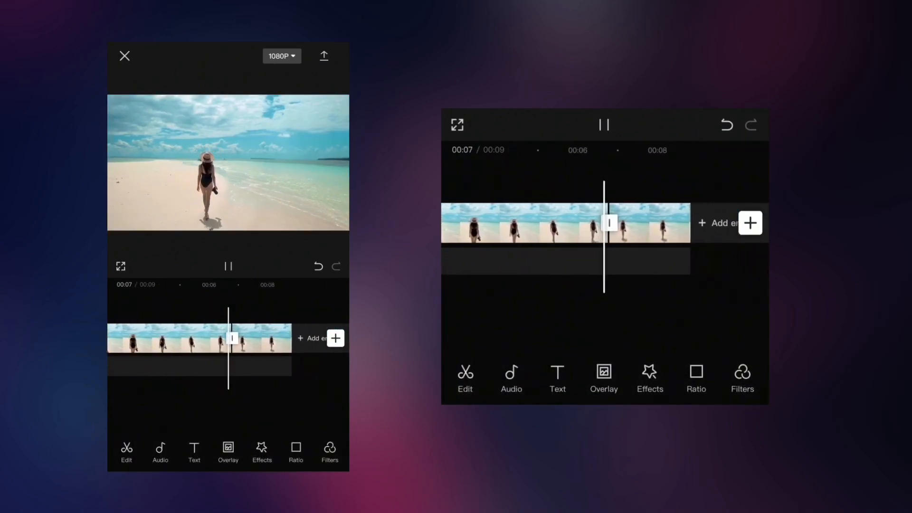
Apply the Particles Dissipate 2 style to the frozen ending segment
{"action": "left_click", "coordinate": [603, 125]}
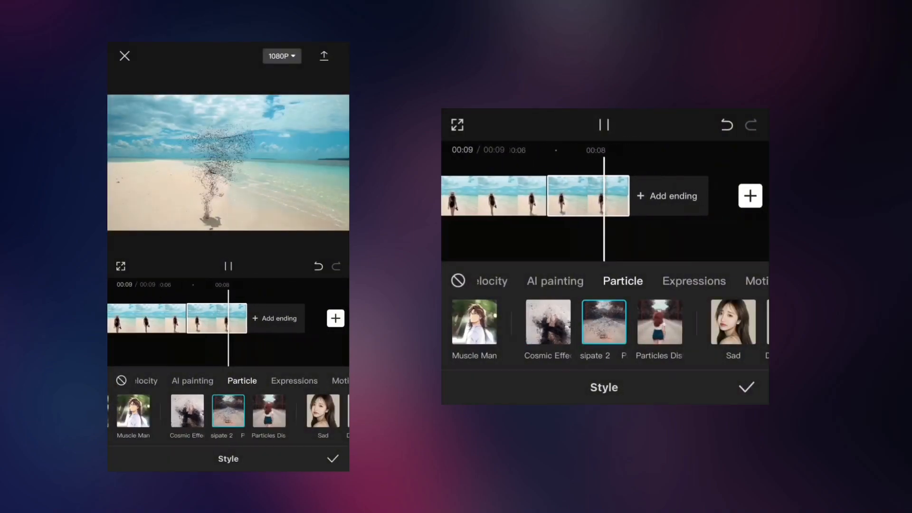
{"action": "left_click", "coordinate": [746, 386]}
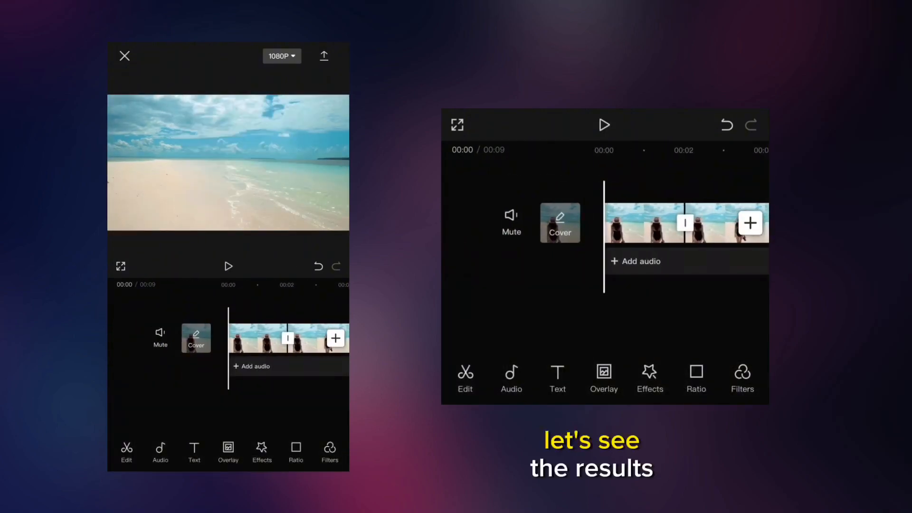
Extend the frozen ending segment so its particle effect has time to play out
{"action": "left_click", "coordinate": [228, 266]}
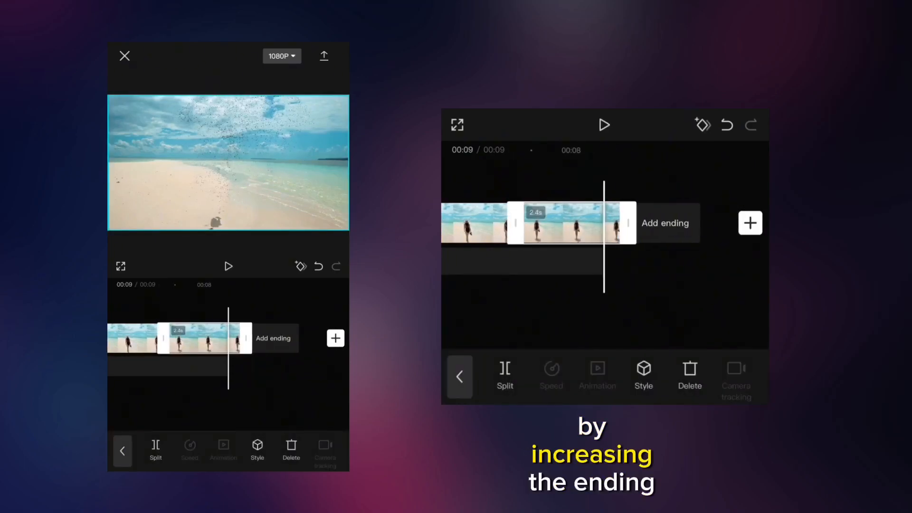
{"action": "left_click_drag", "start_coordinate": [628, 222], "coordinate": [644, 222]}
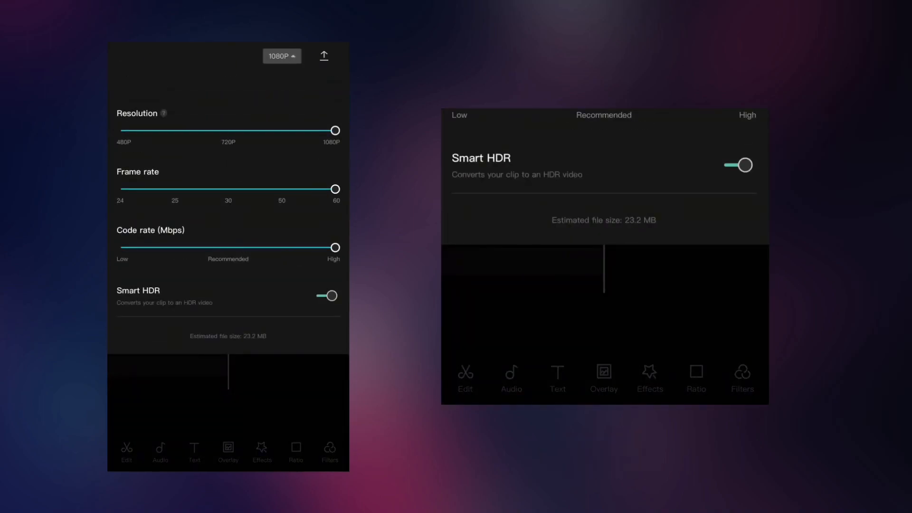
Export the video at 1080p, 60 fps, high bitrate so it is saved and ready to share
{"action": "left_click", "coordinate": [323, 55]}
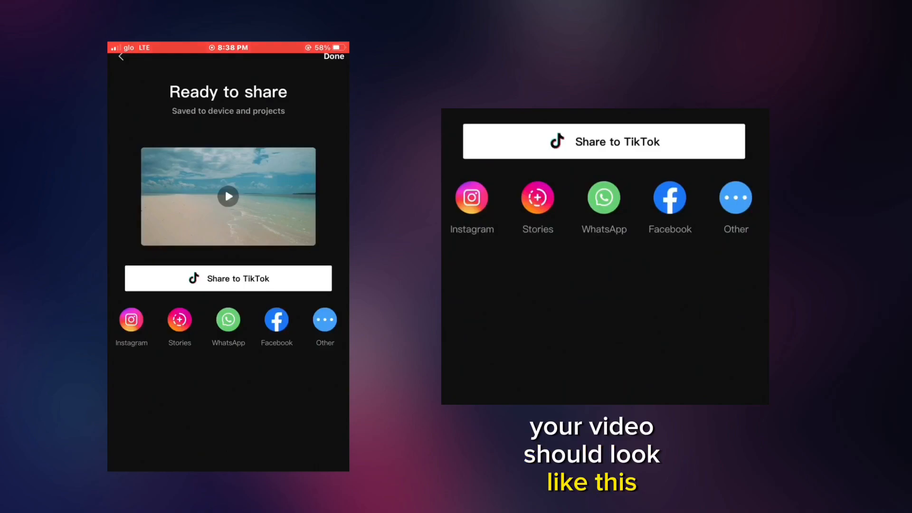